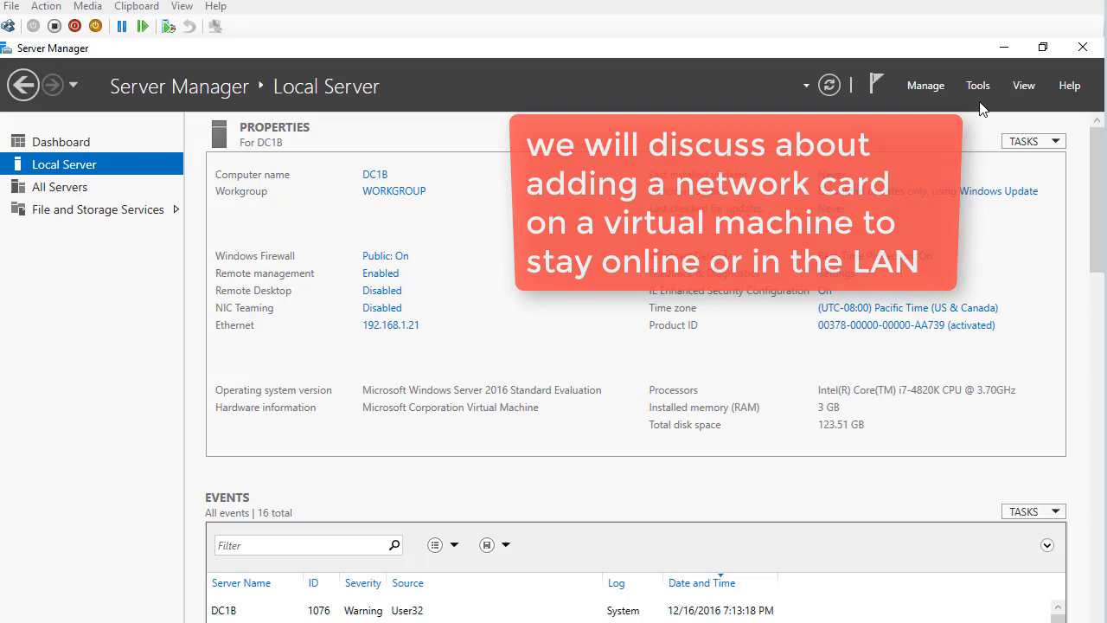
Launch Windows PowerShell from Server Manager's Tools menu
left_click(978, 85)
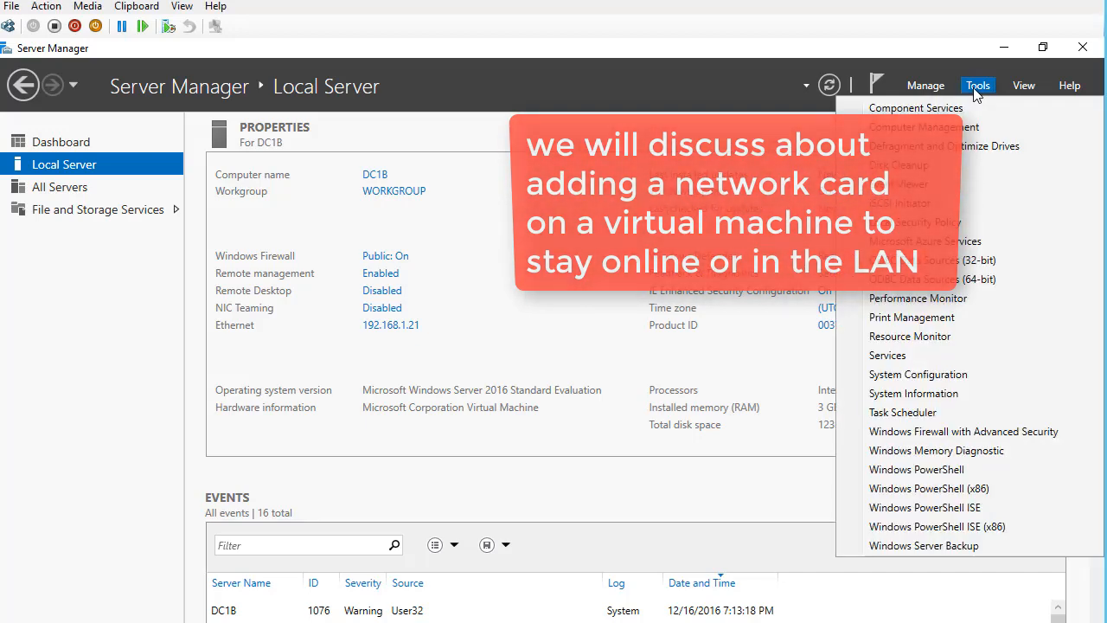
mouse_move(916, 469)
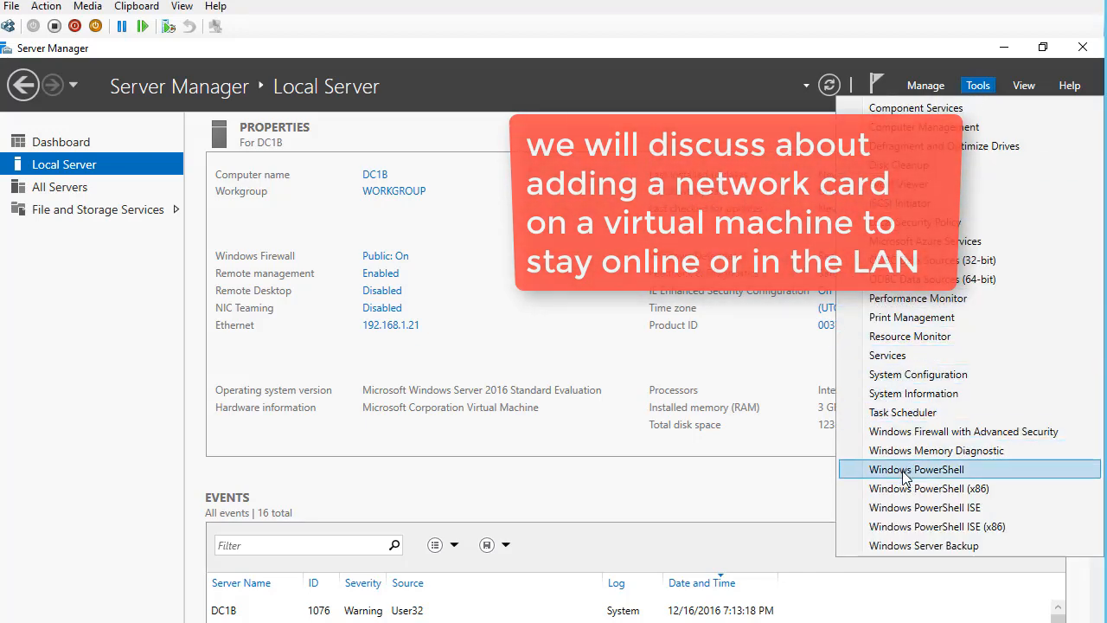
left_click(916, 469)
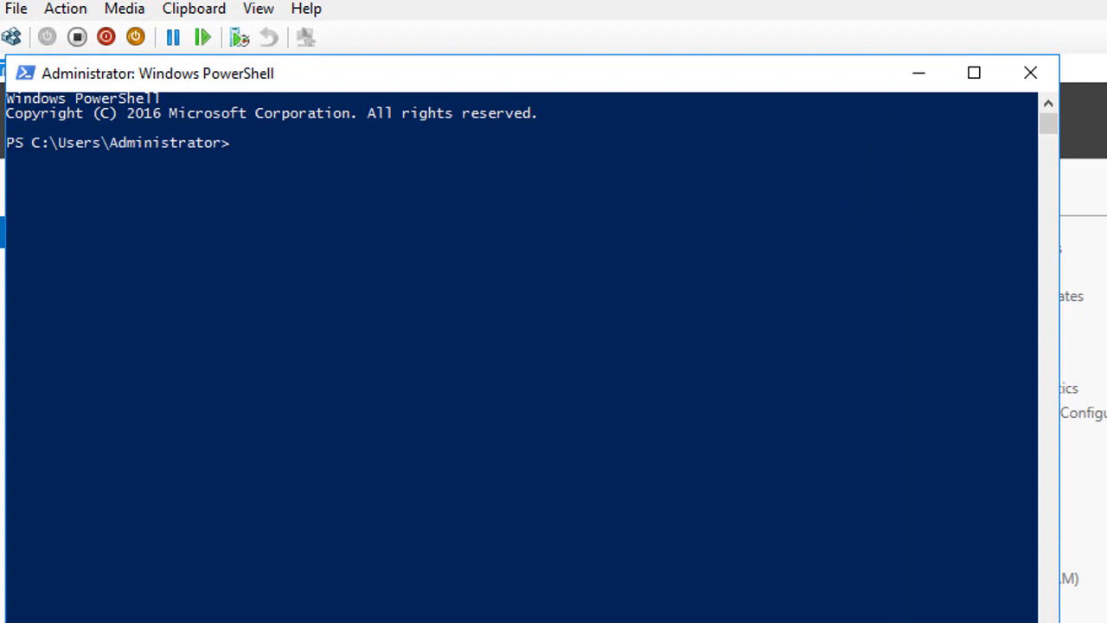
Run winver to confirm Windows Server 2016, then dismiss About Windows
type("win")
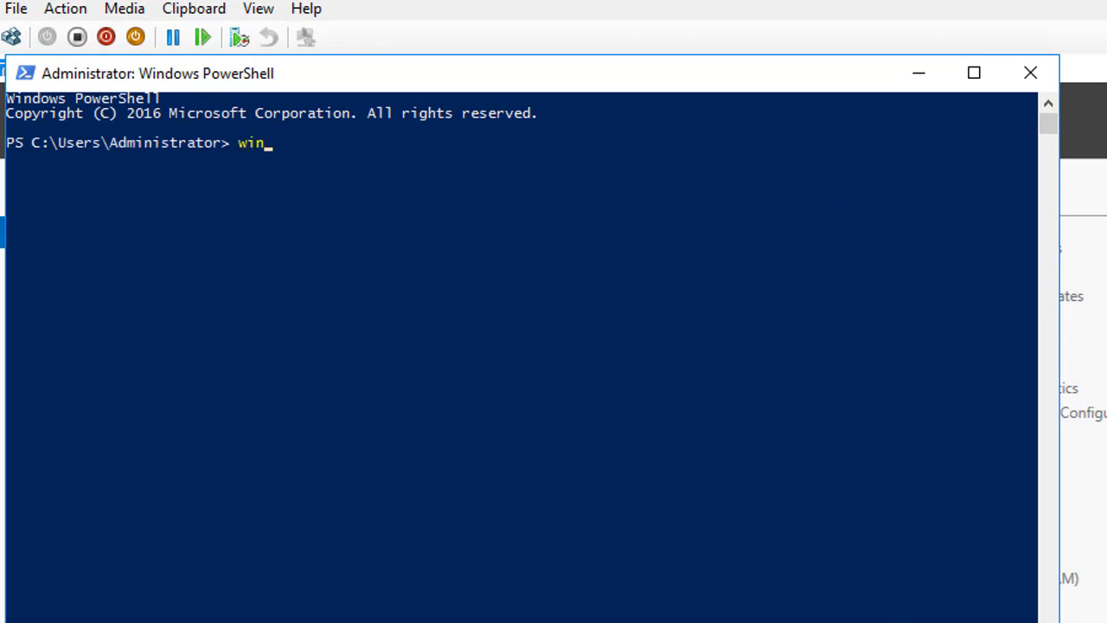
key("Return")
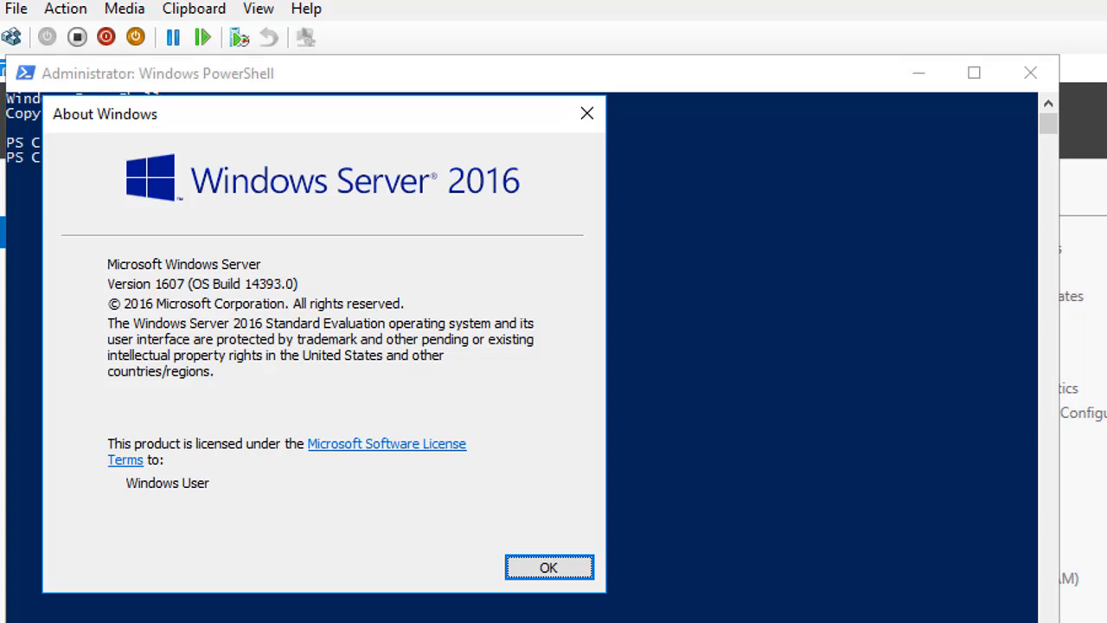
left_click(548, 567)
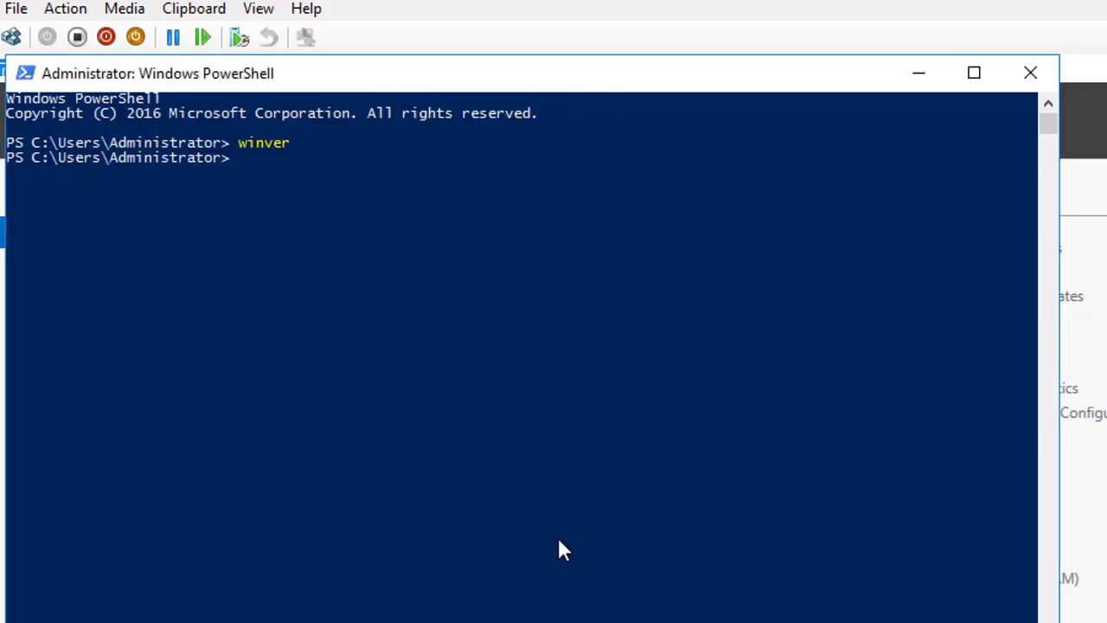
Run ncpa.cpl to bring up Network Connections
type("ncpa.")
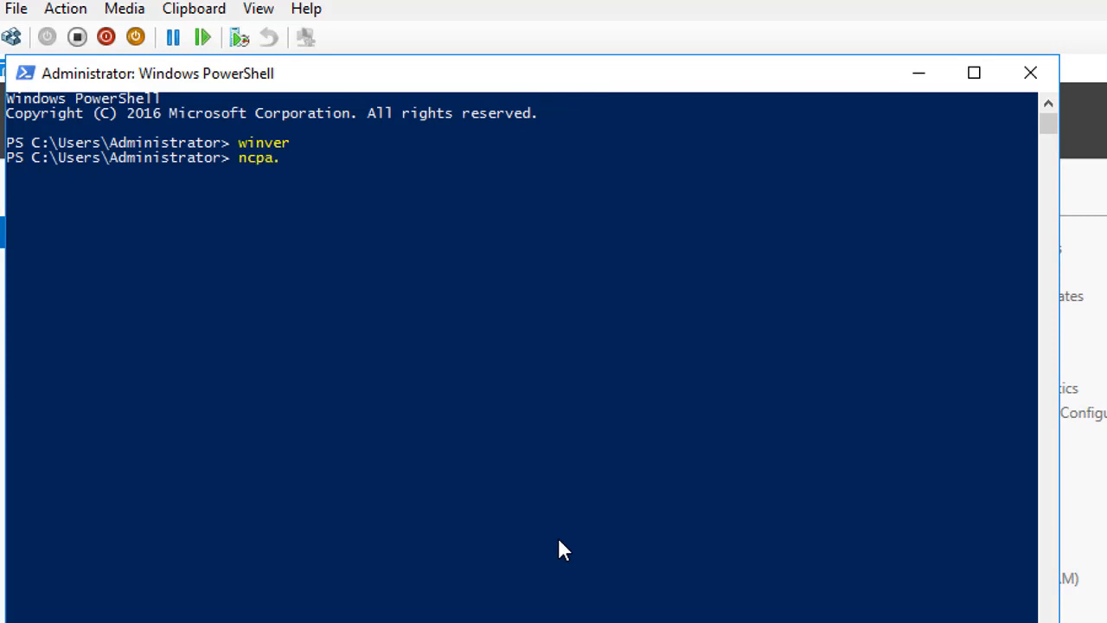
key("Return")
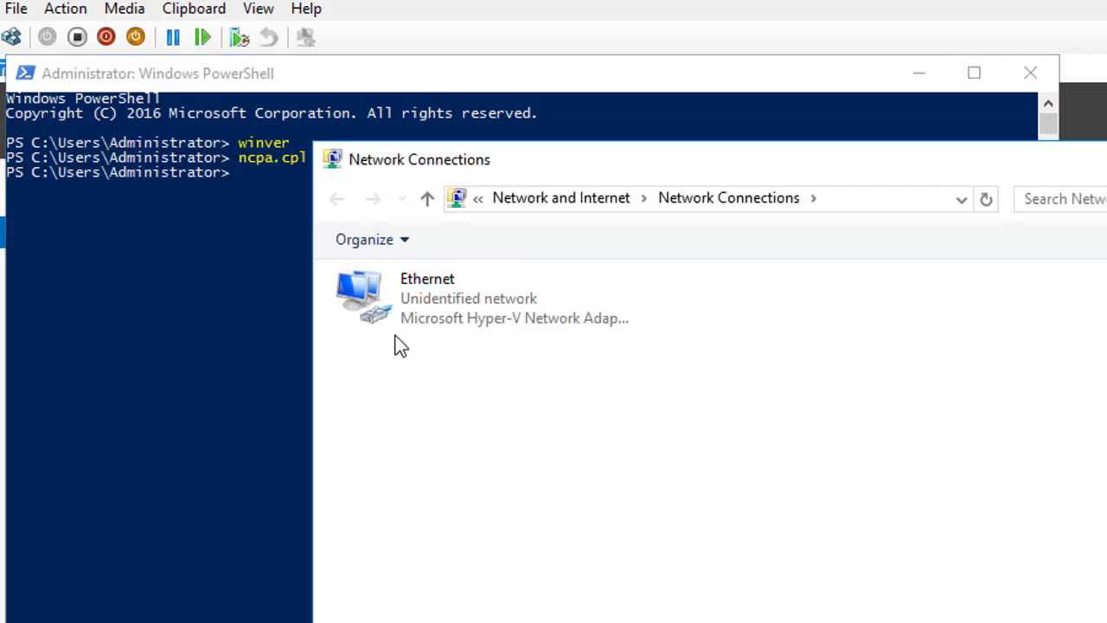
mouse_move(513, 262)
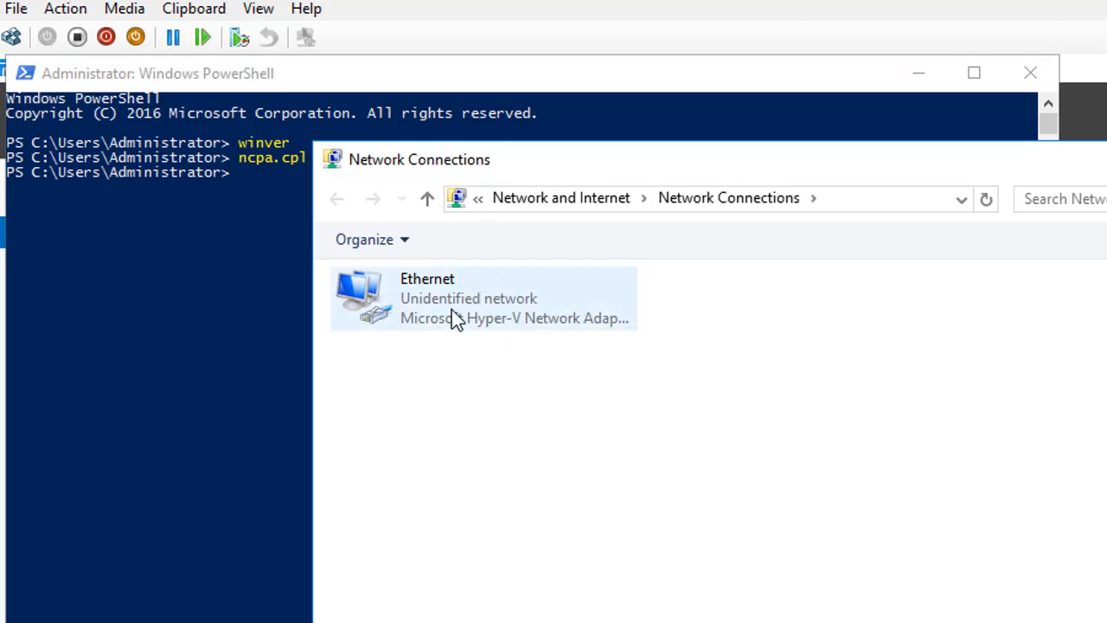
Show Ethernet's IPv4 settings: static 192.168.1.21, DNS 192.168.1.20
right_click(450, 299)
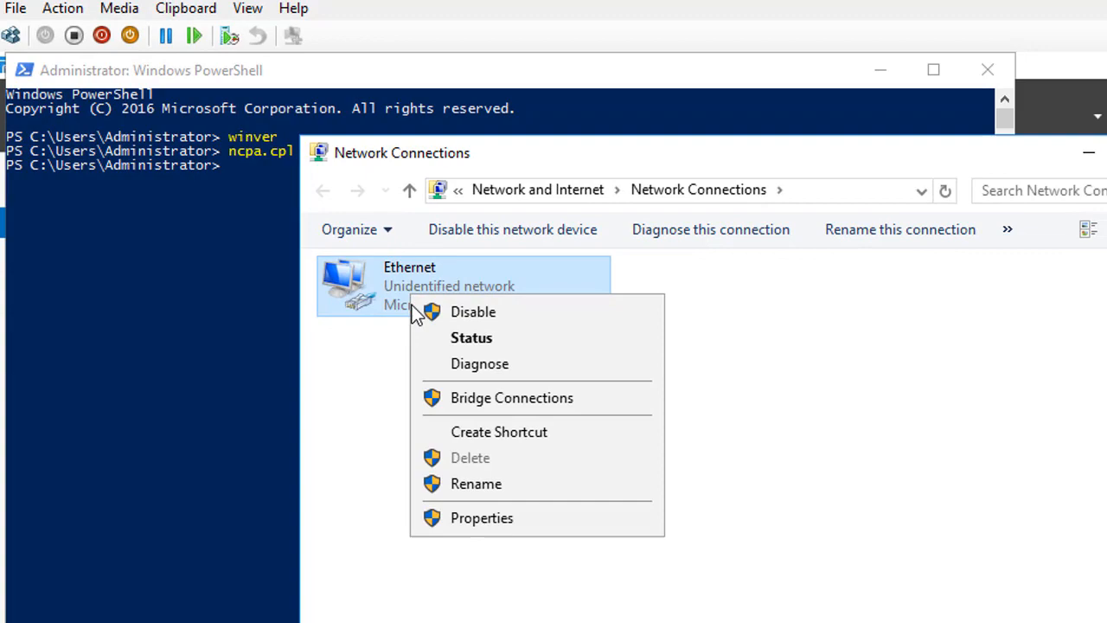
left_click(481, 517)
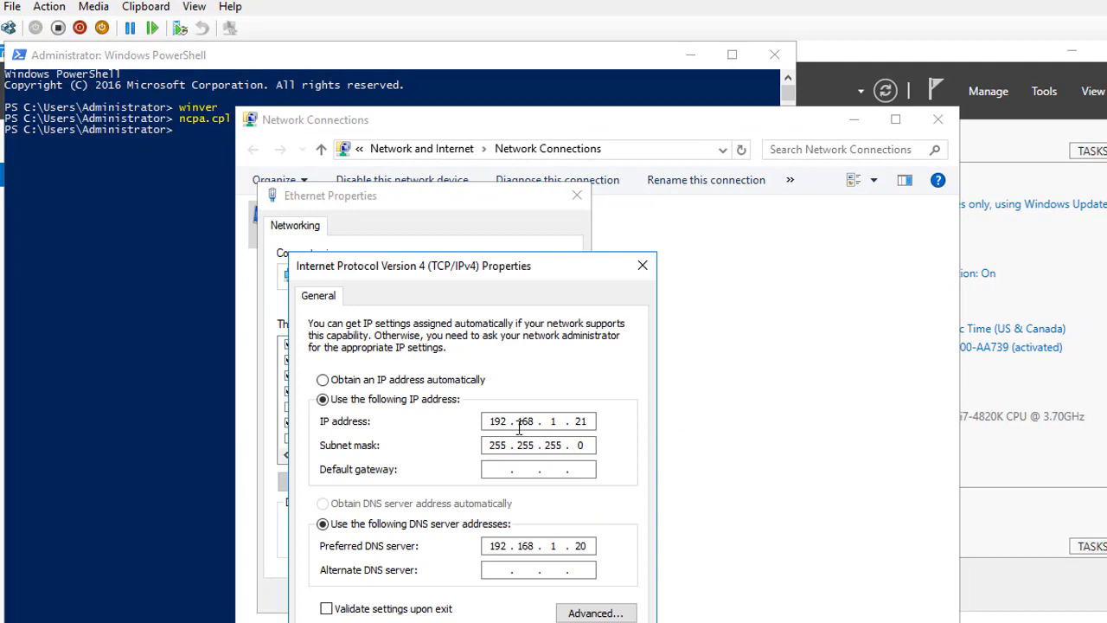
left_click(643, 265)
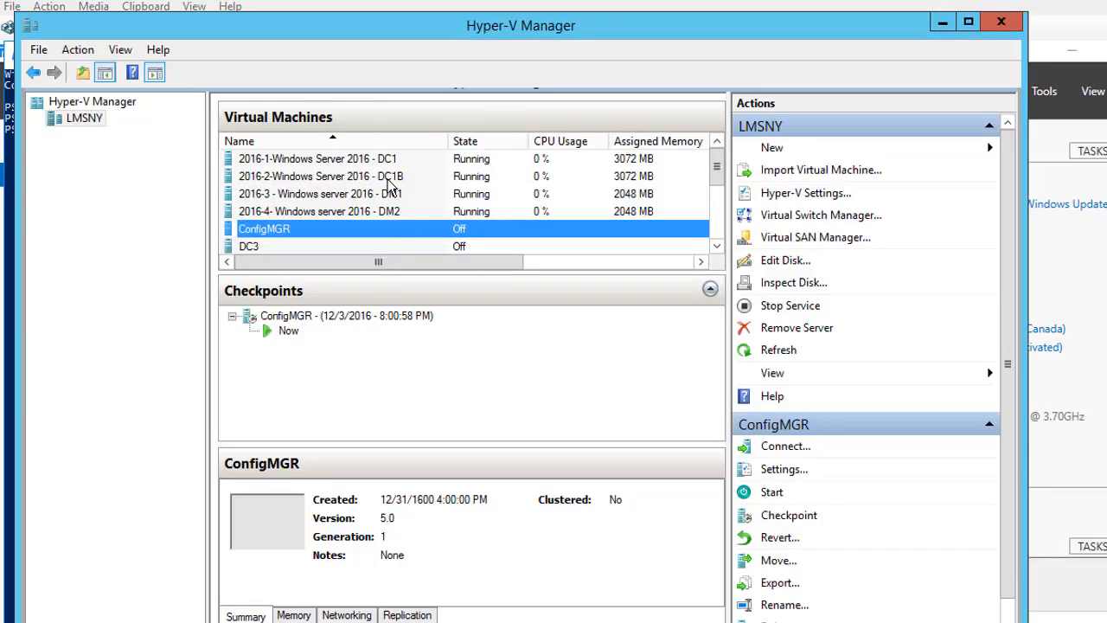
Open settings for VM 2016-4 DM2 and review its existing network adapter
left_click(320, 193)
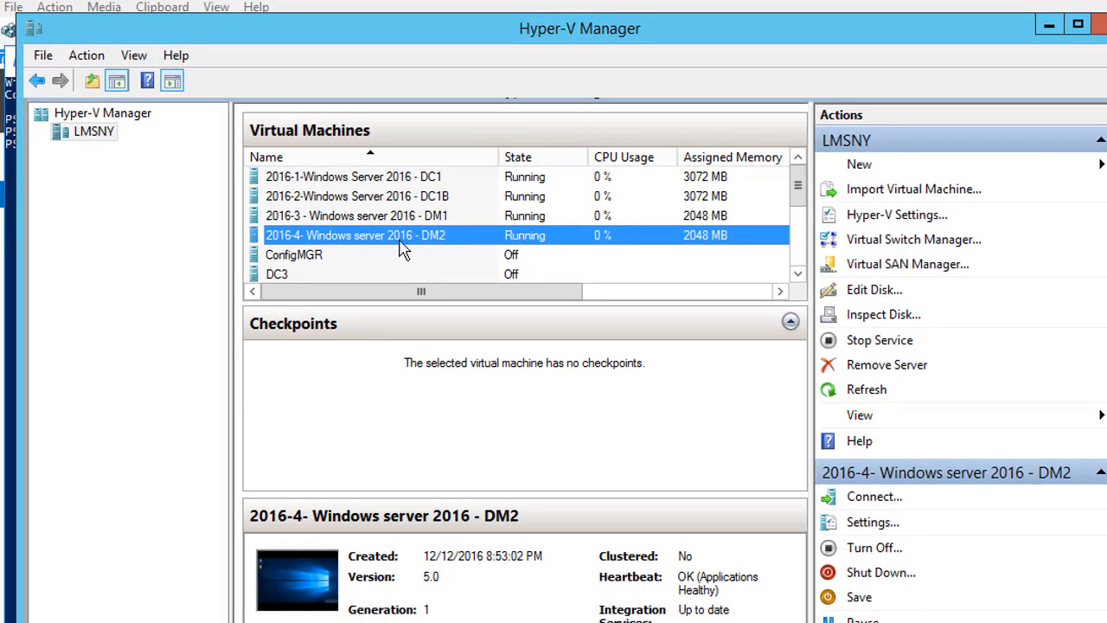
right_click(355, 235)
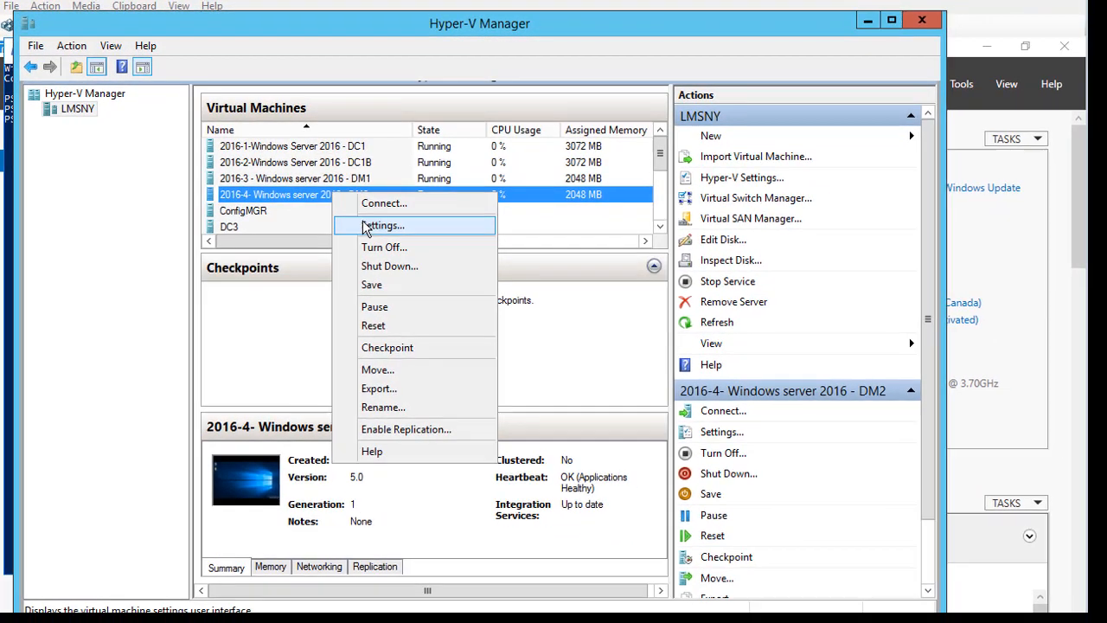
left_click(382, 225)
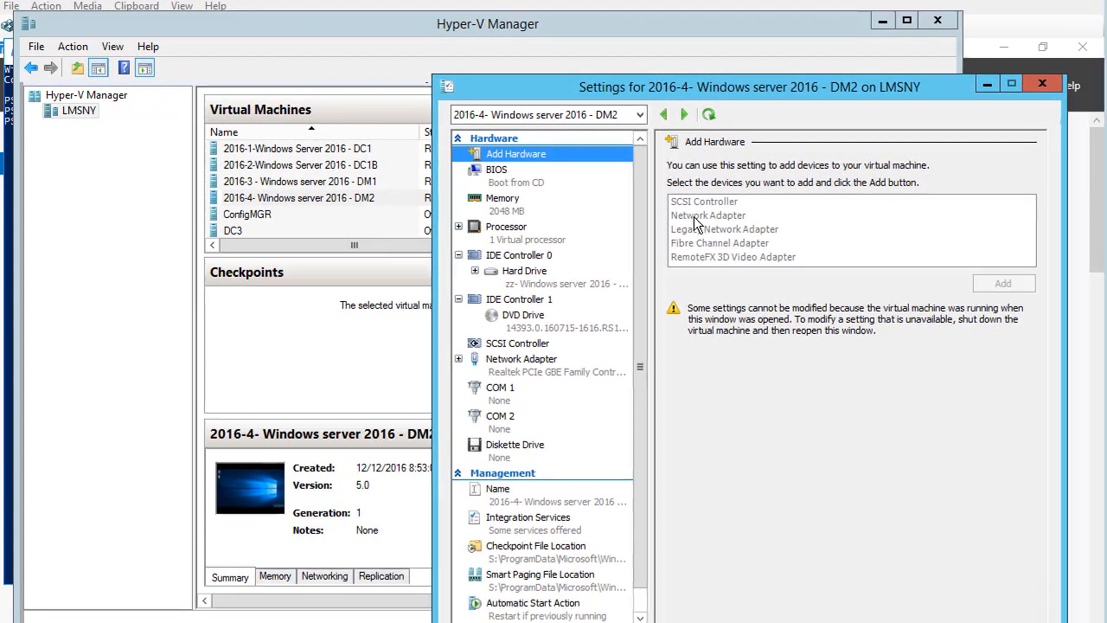
left_click(520, 359)
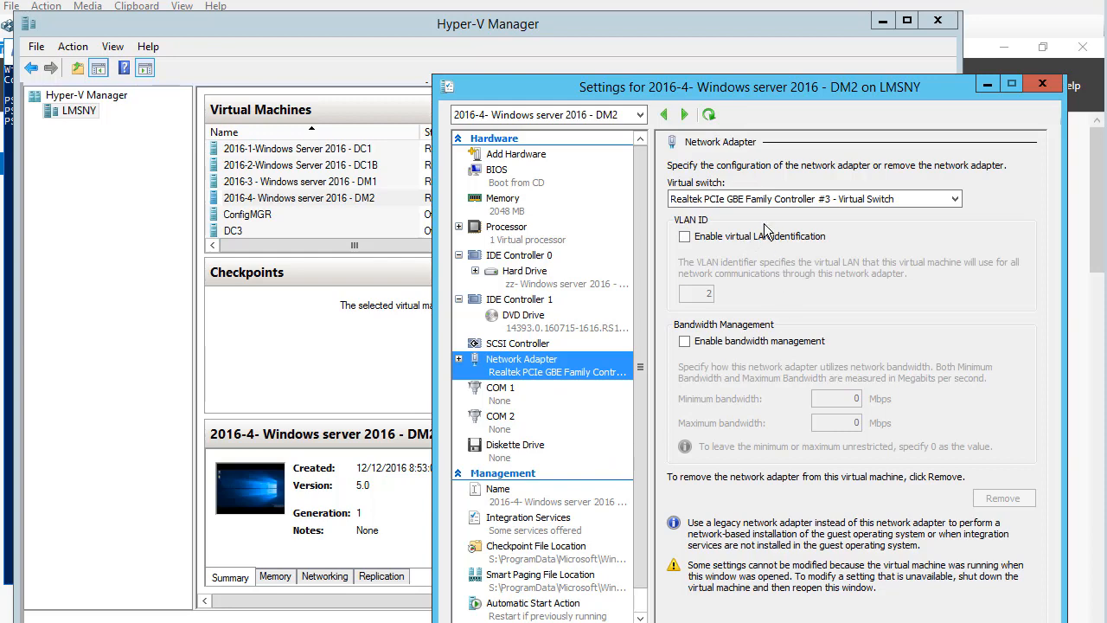
mouse_move(509, 163)
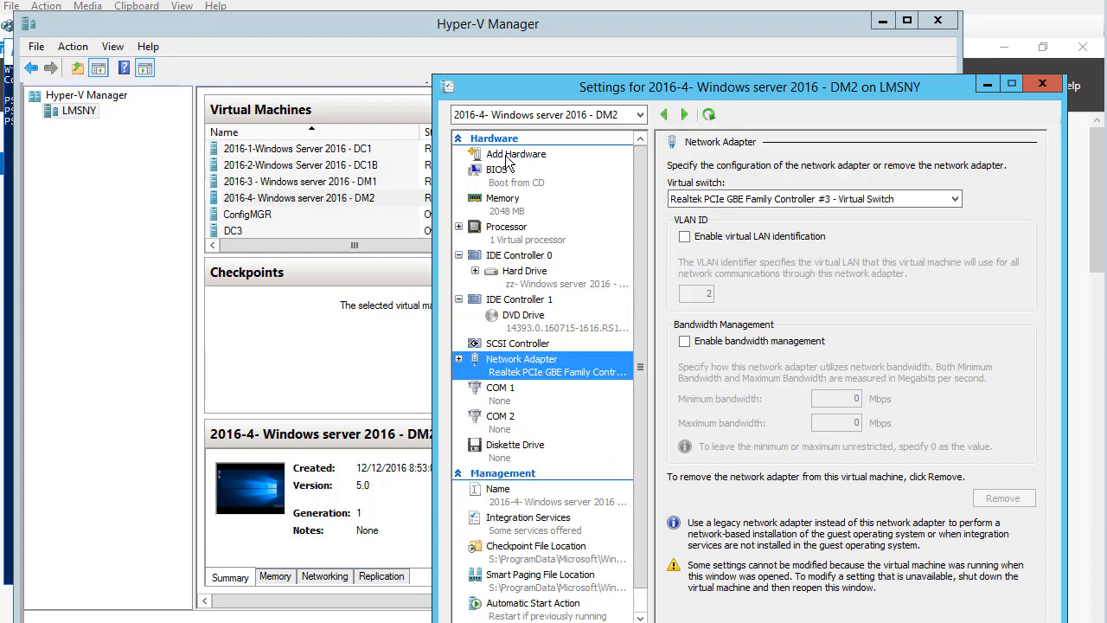
Return to Add Hardware, then close the DM2 settings window
left_click(517, 153)
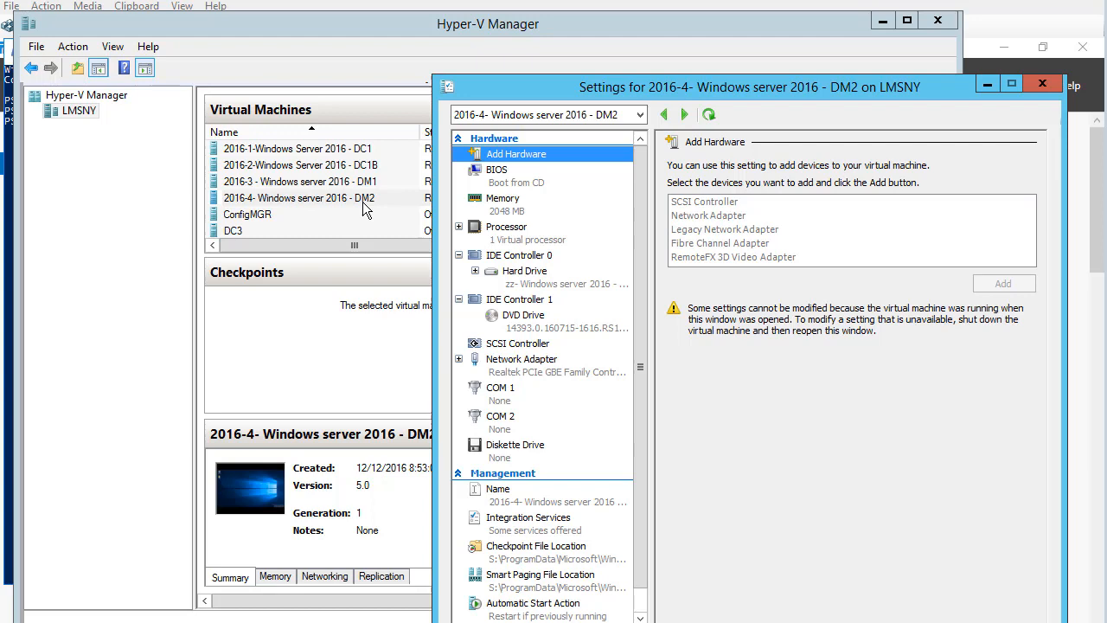
left_click_drag(749, 86, 795, 86)
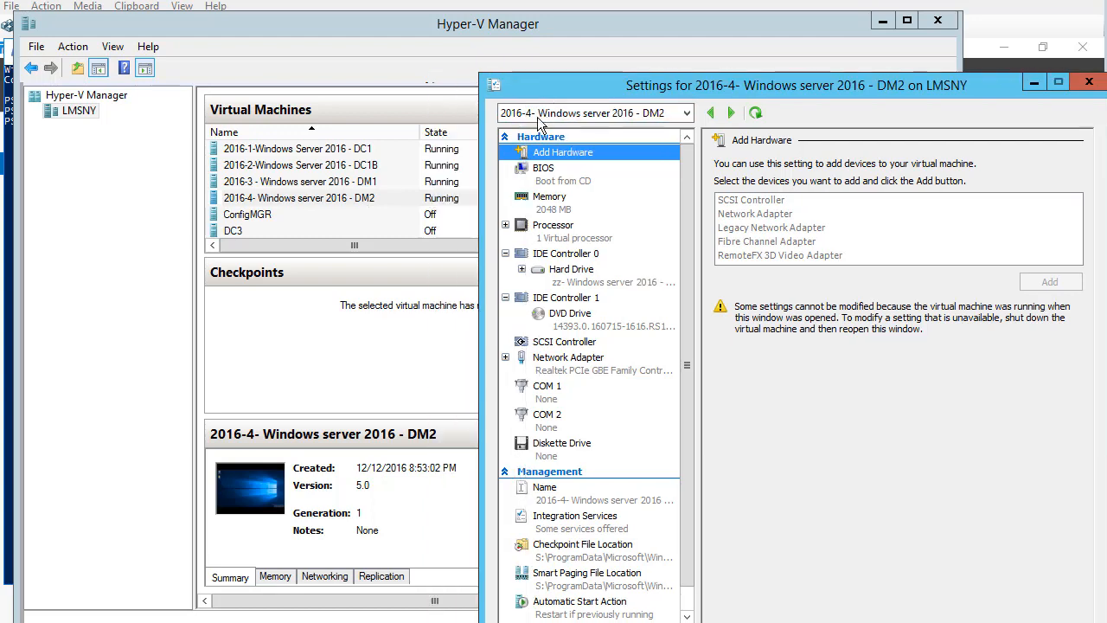
mouse_move(661, 210)
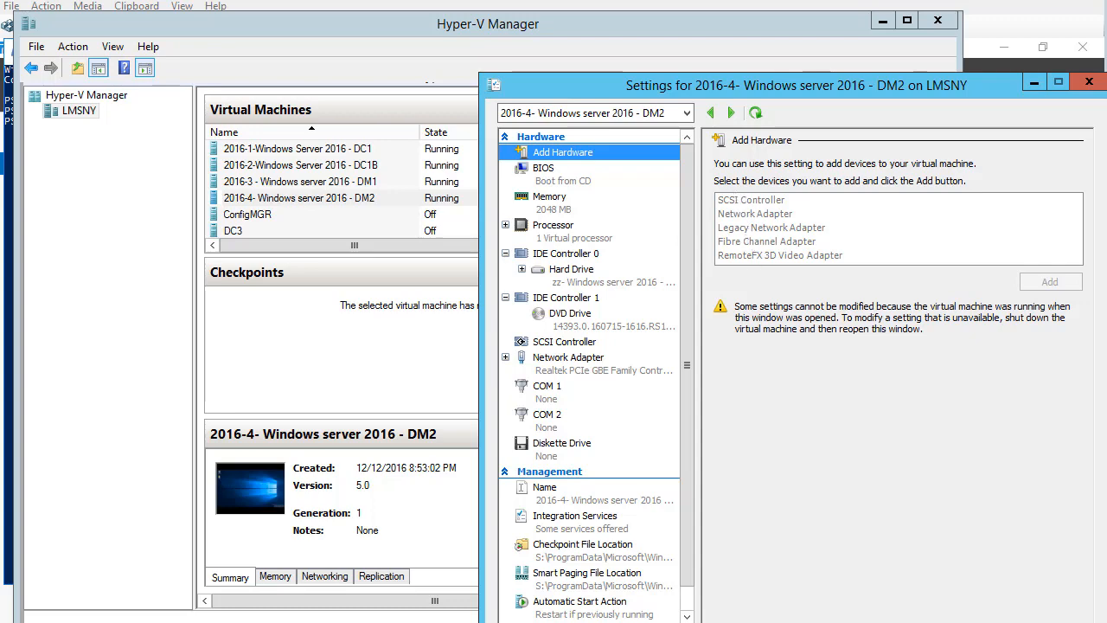
left_click(1089, 80)
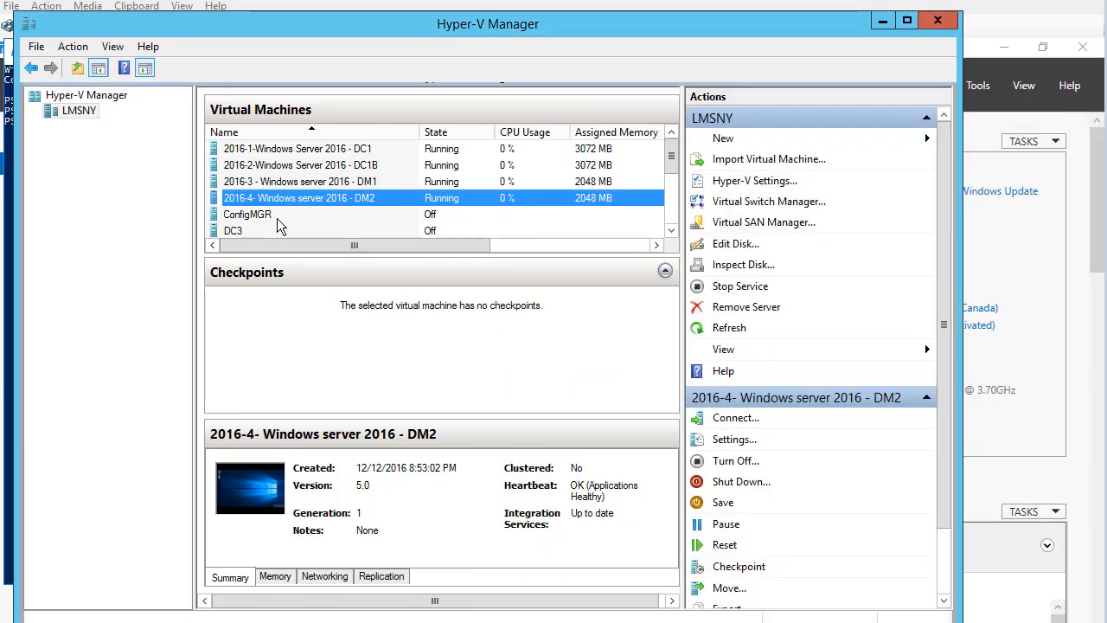
Add an unconnected network adapter in ConfigMGR's settings
right_click(247, 213)
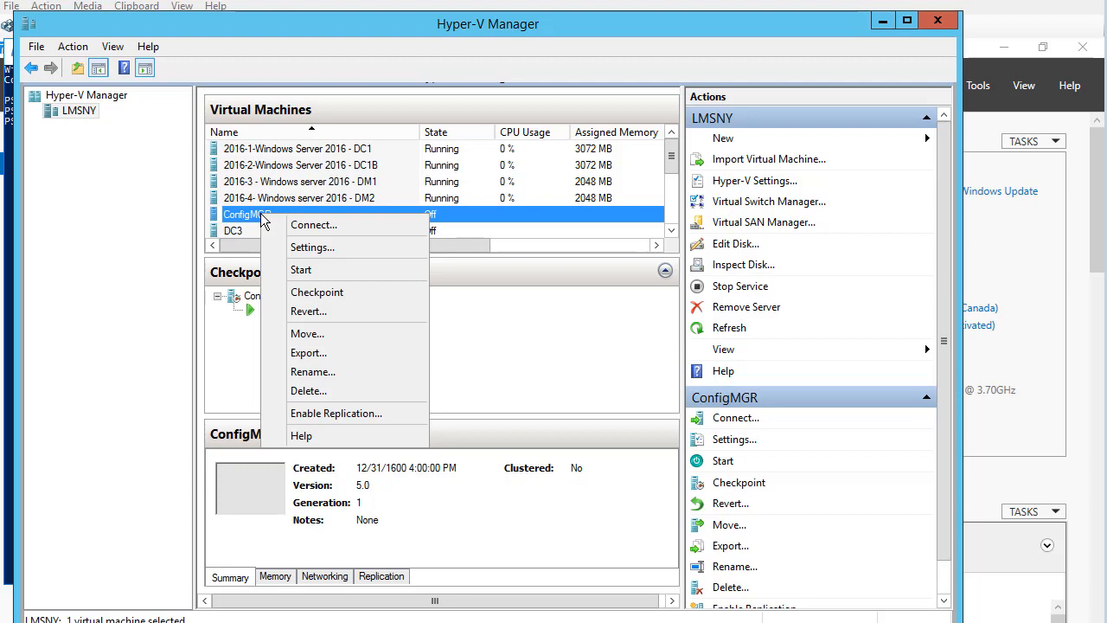
mouse_move(312, 247)
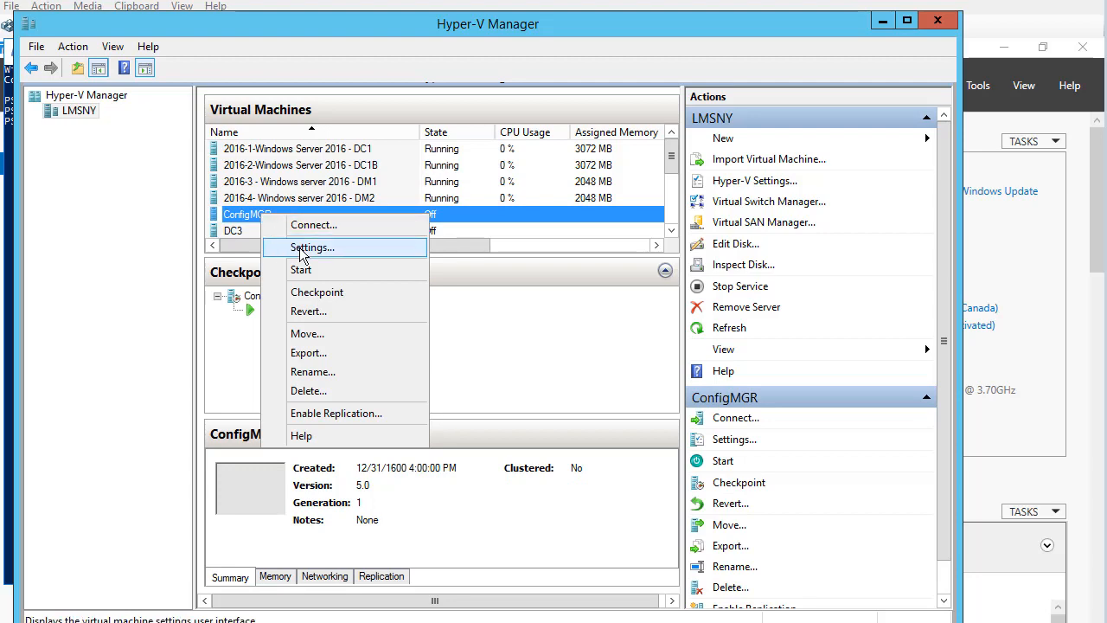
left_click(311, 247)
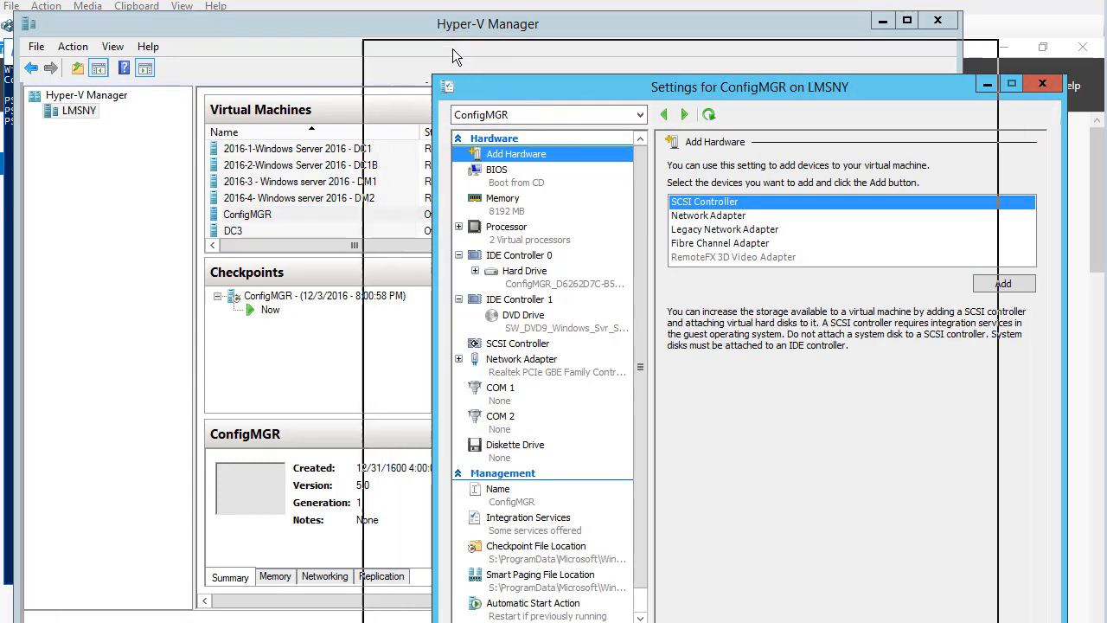
left_click_drag(750, 86, 622, 28)
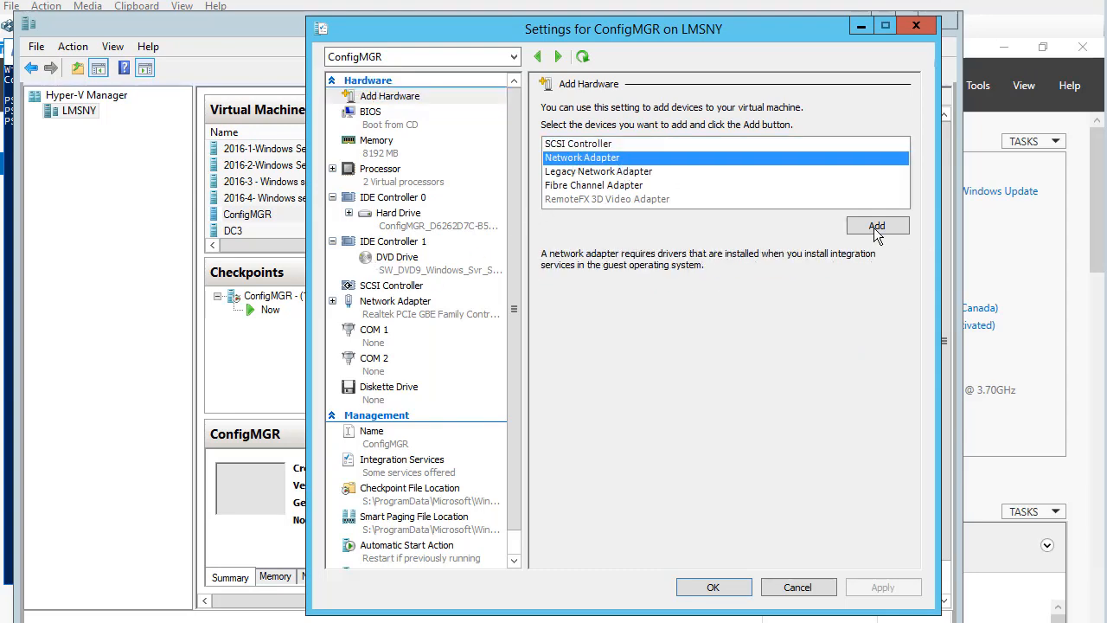
mouse_move(381, 328)
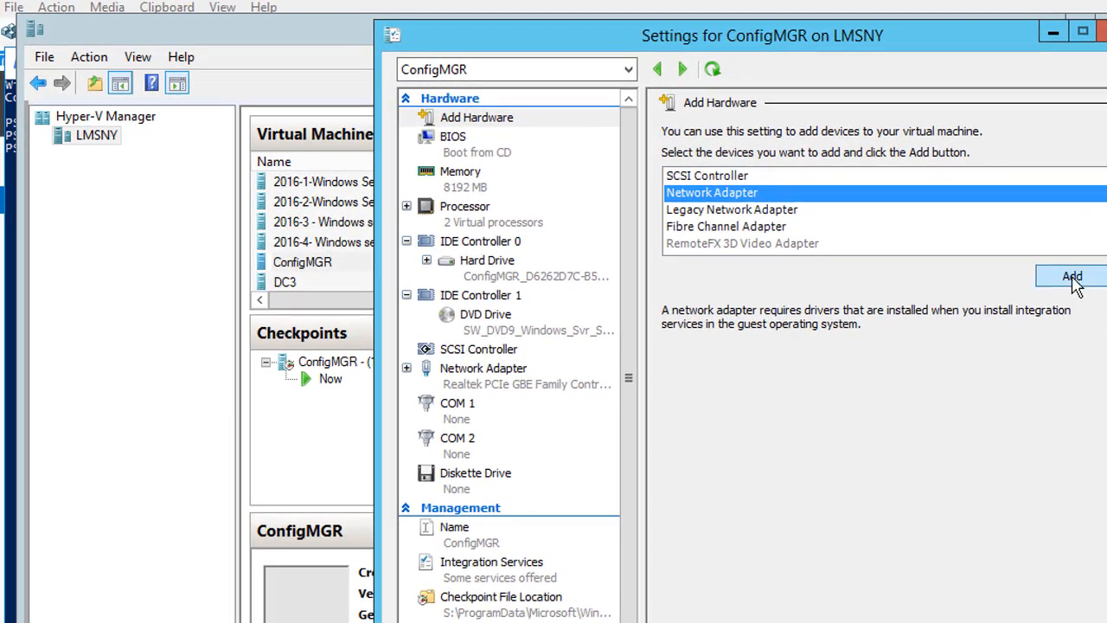
left_click(1071, 275)
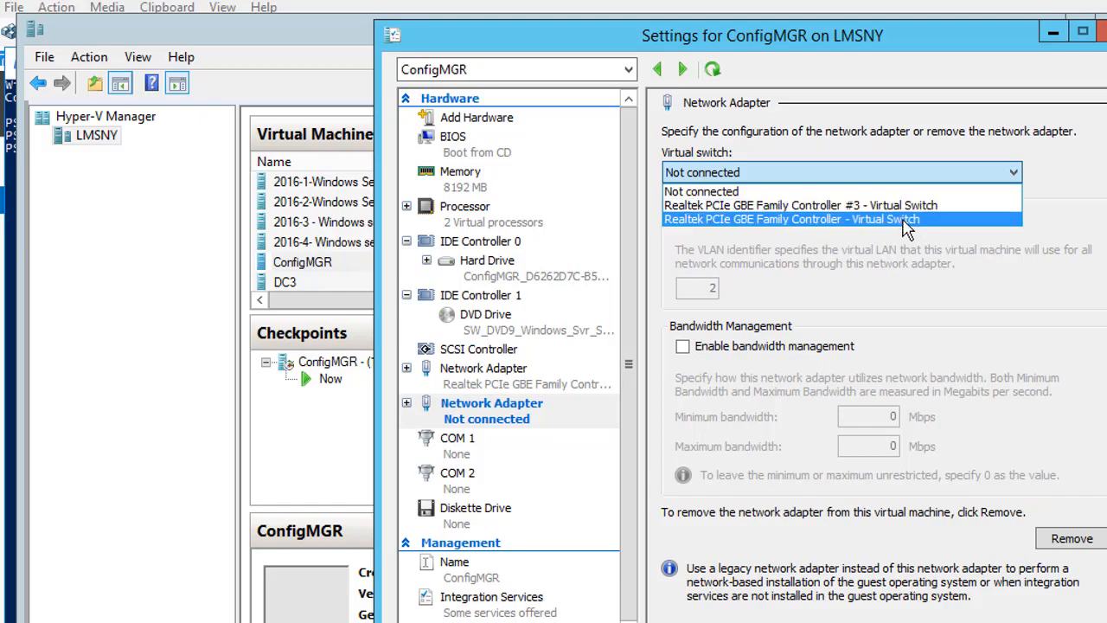
mouse_move(503, 410)
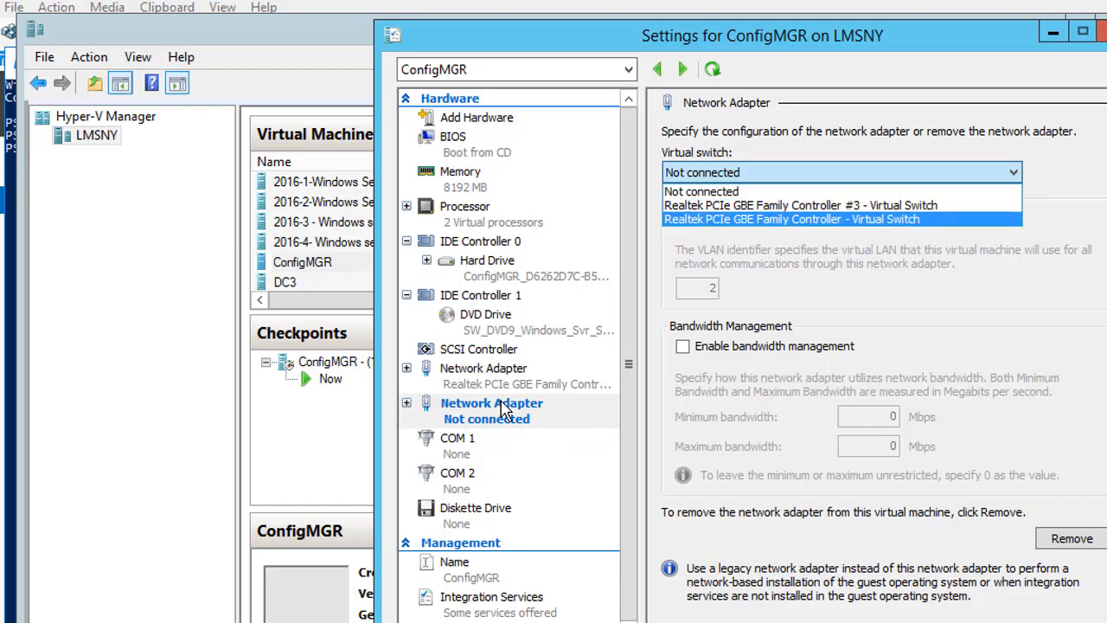
mouse_move(774, 242)
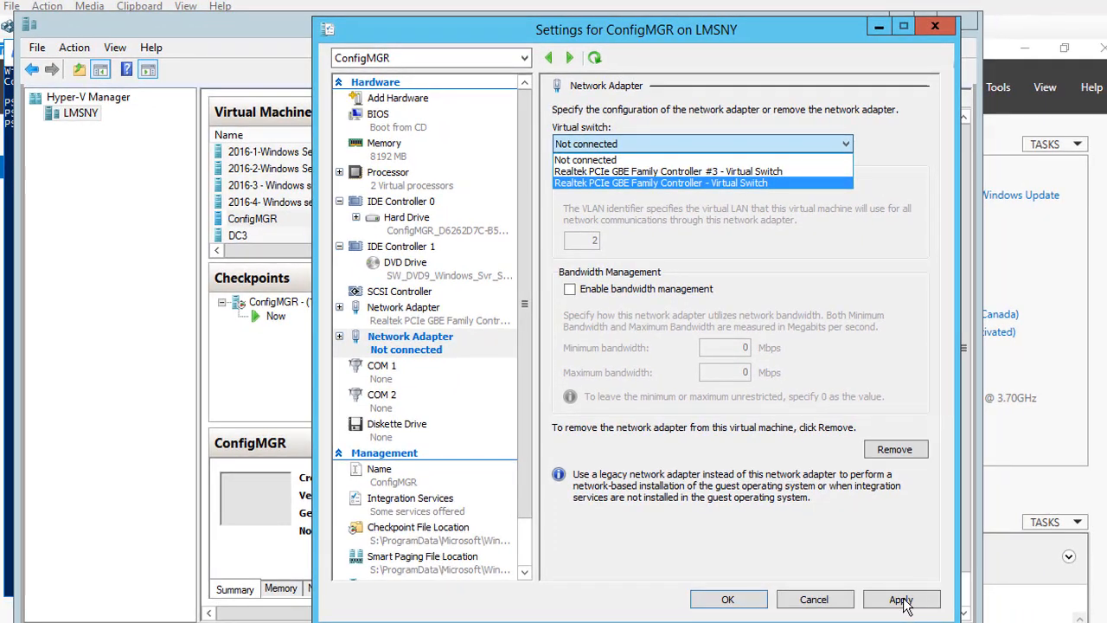
mouse_move(894, 449)
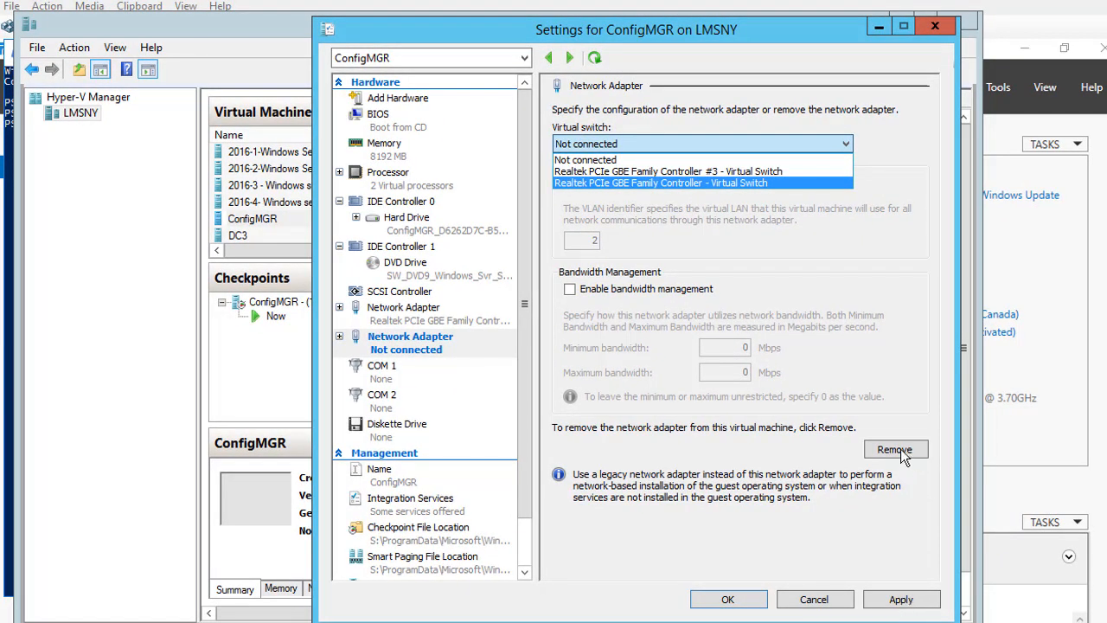
mouse_move(877, 466)
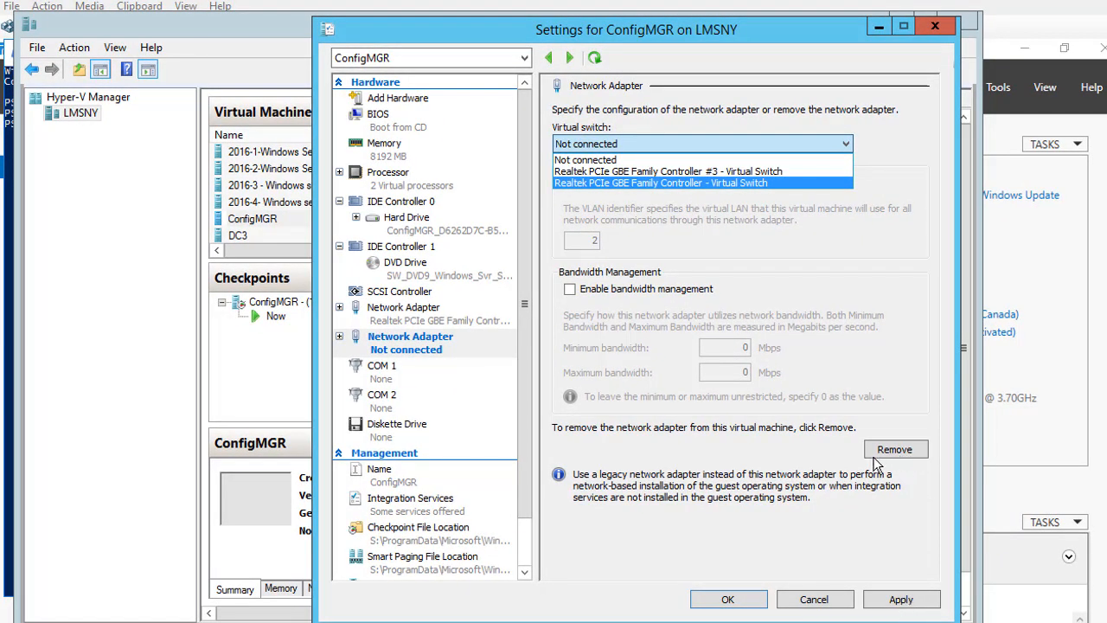
mouse_move(813, 598)
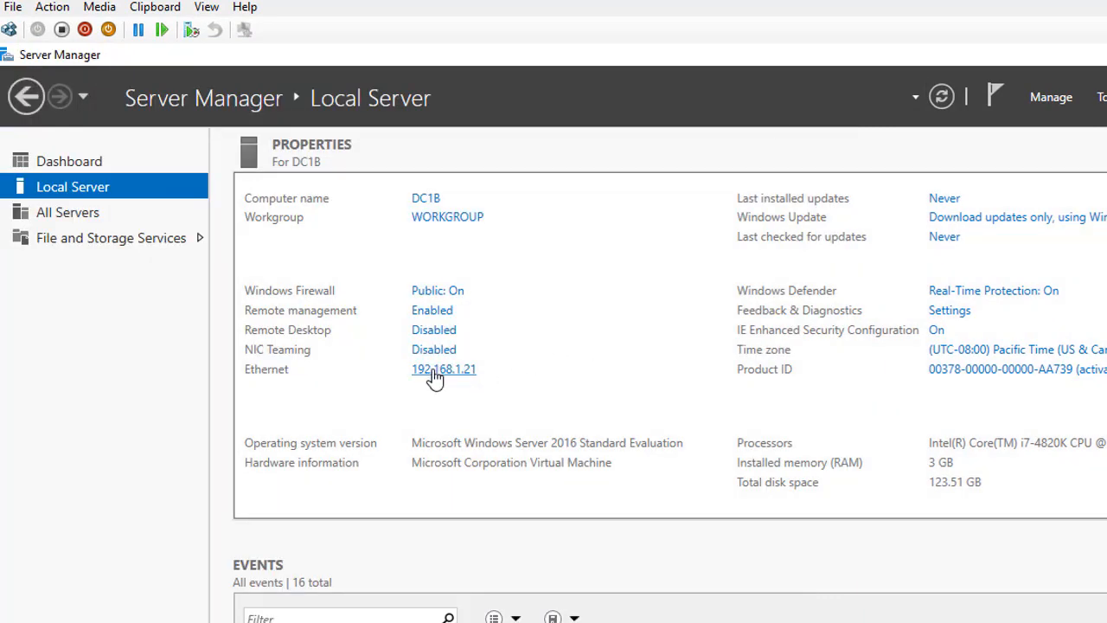
mouse_move(69, 161)
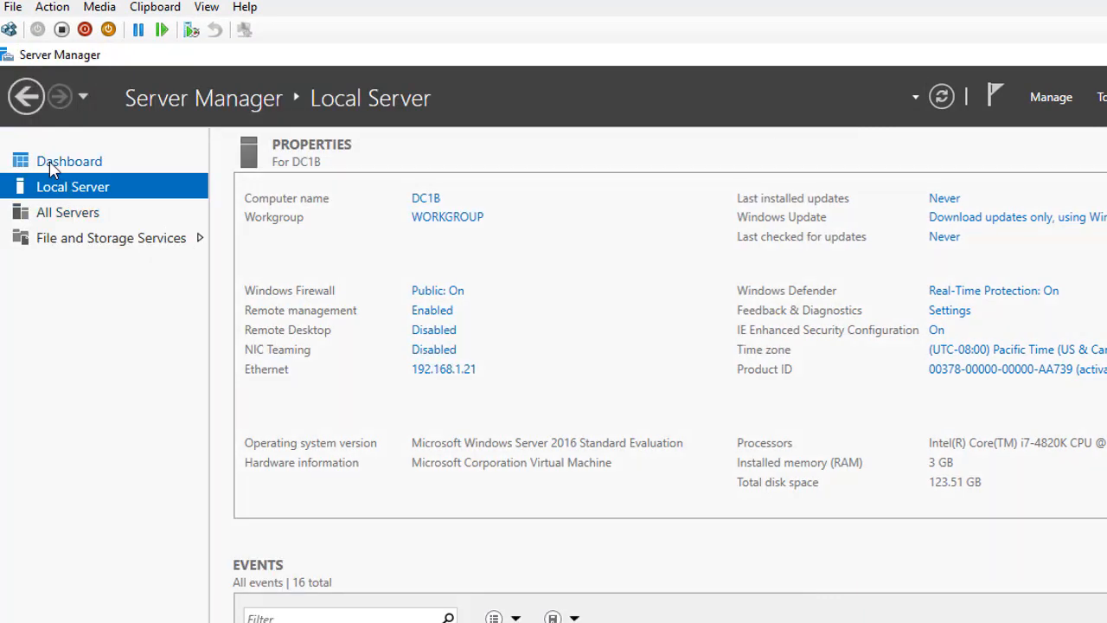
left_click(69, 161)
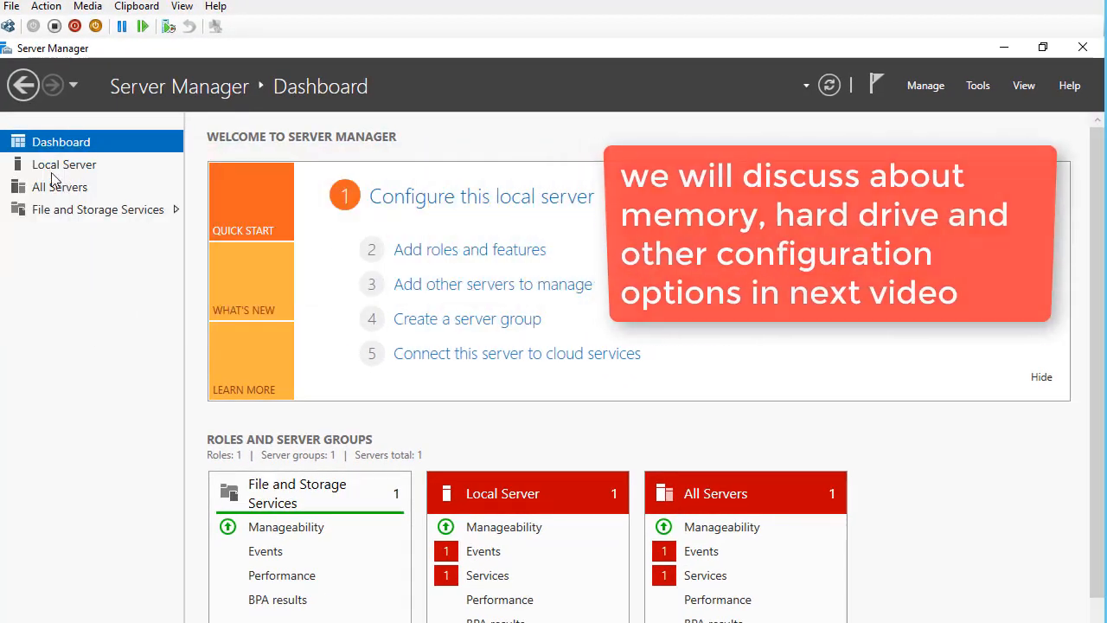
left_click(64, 164)
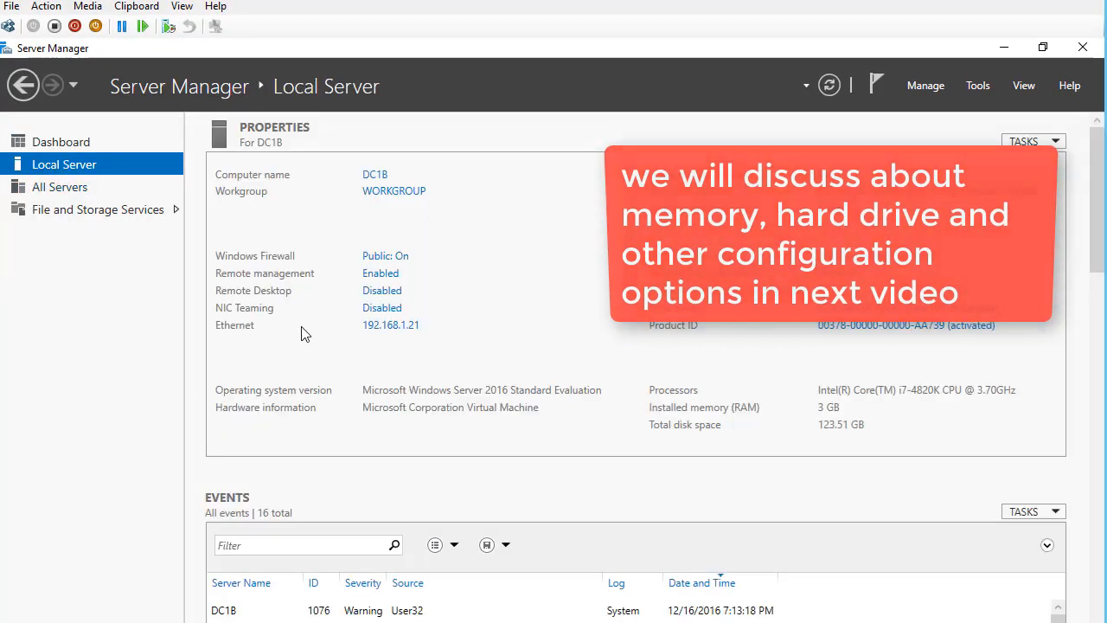
left_click(391, 324)
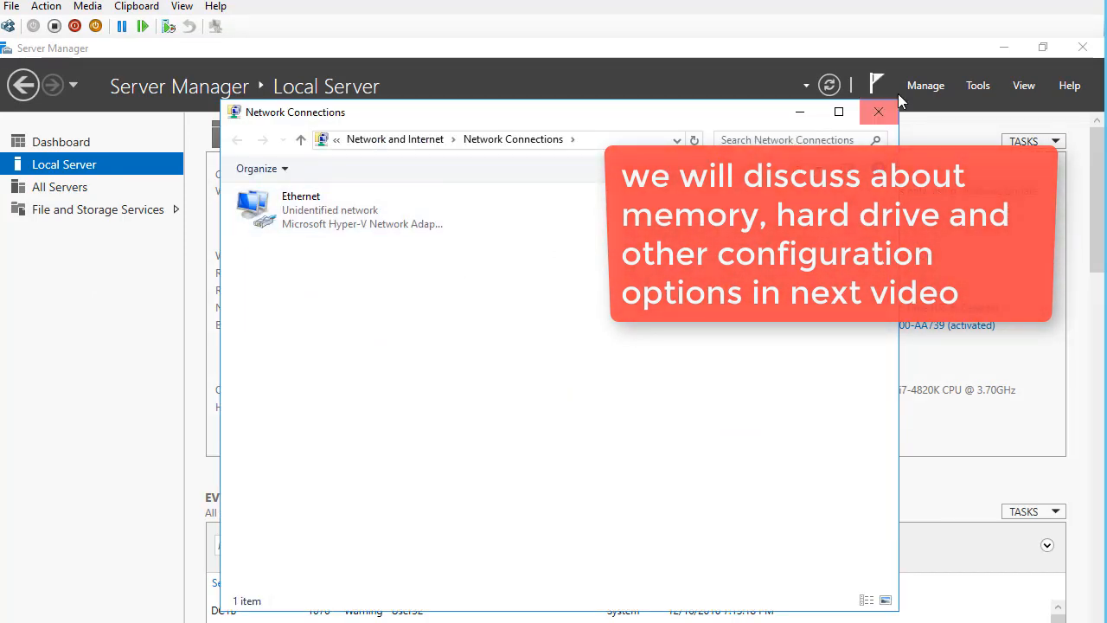
left_click(879, 112)
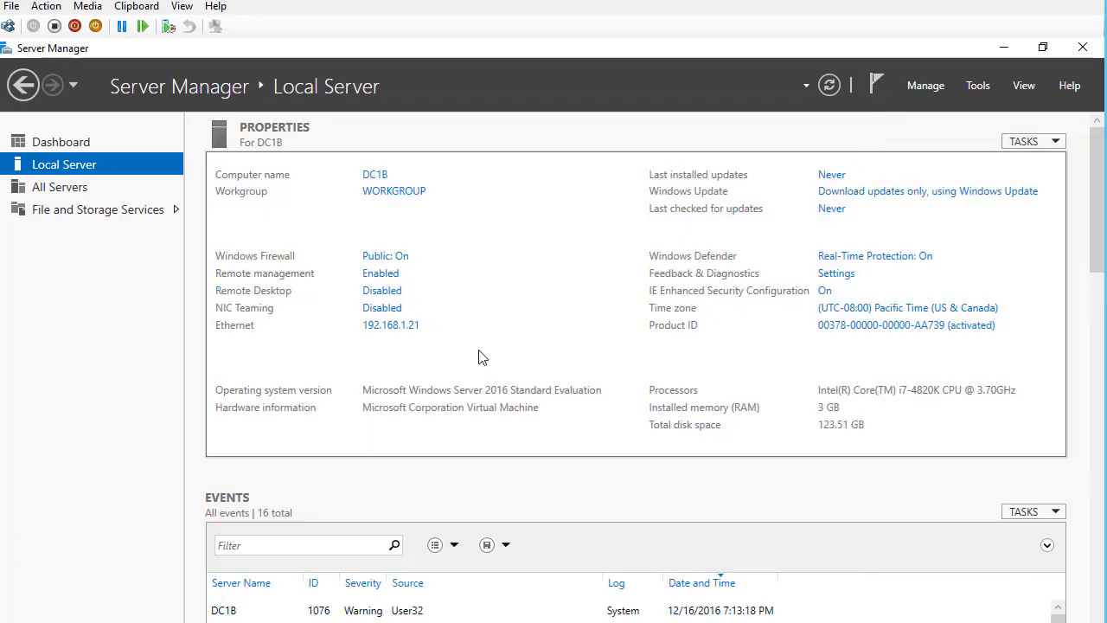